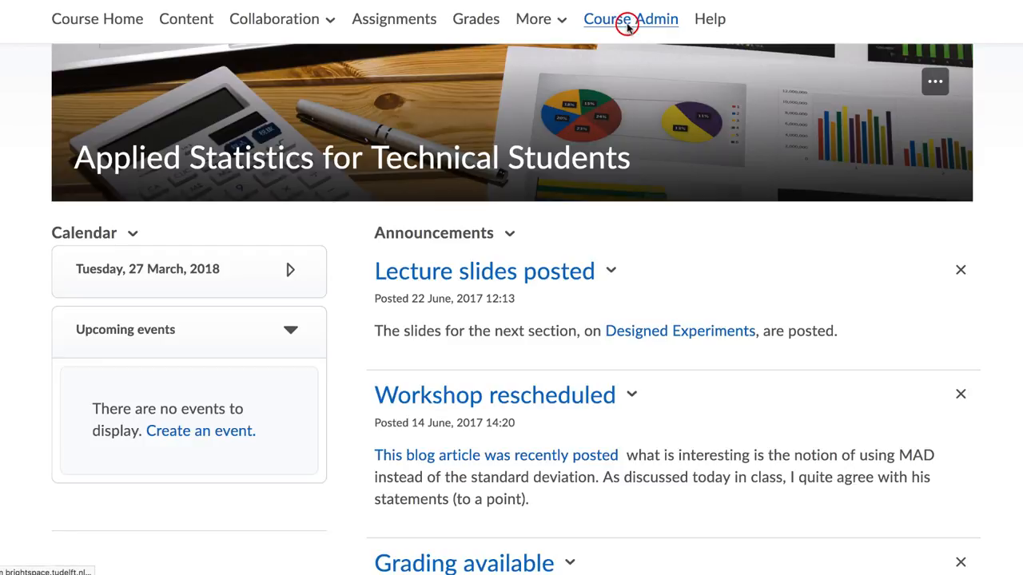
- Reach the Enrollment Statistics page from Course Admin > Classlist
left_click(629, 19)
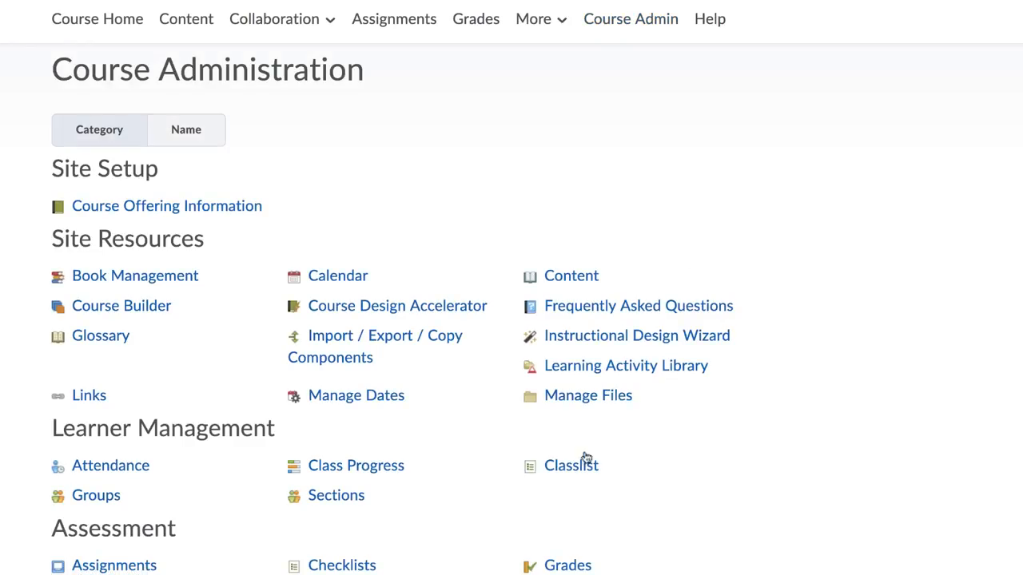
left_click(570, 465)
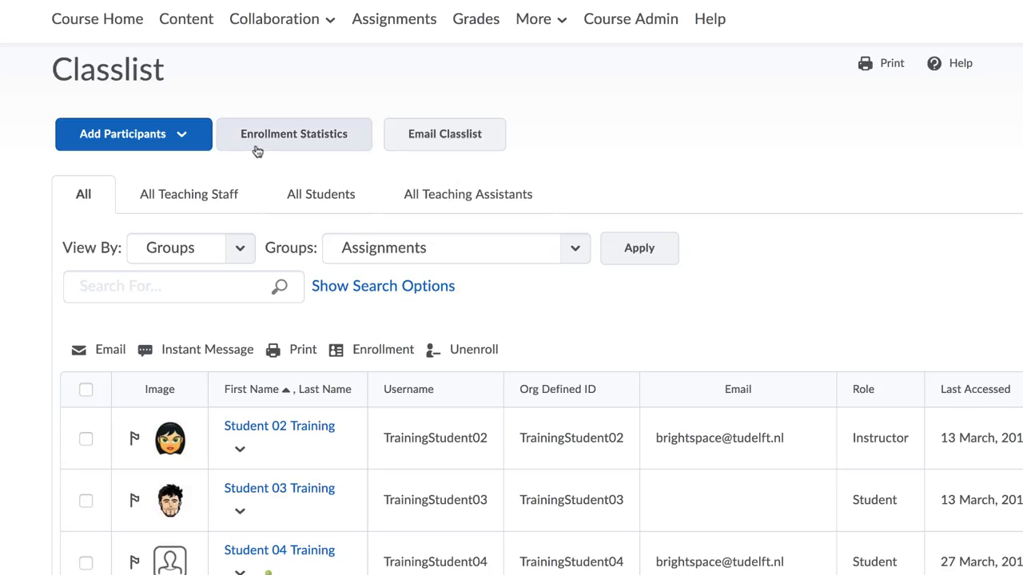
left_click(294, 135)
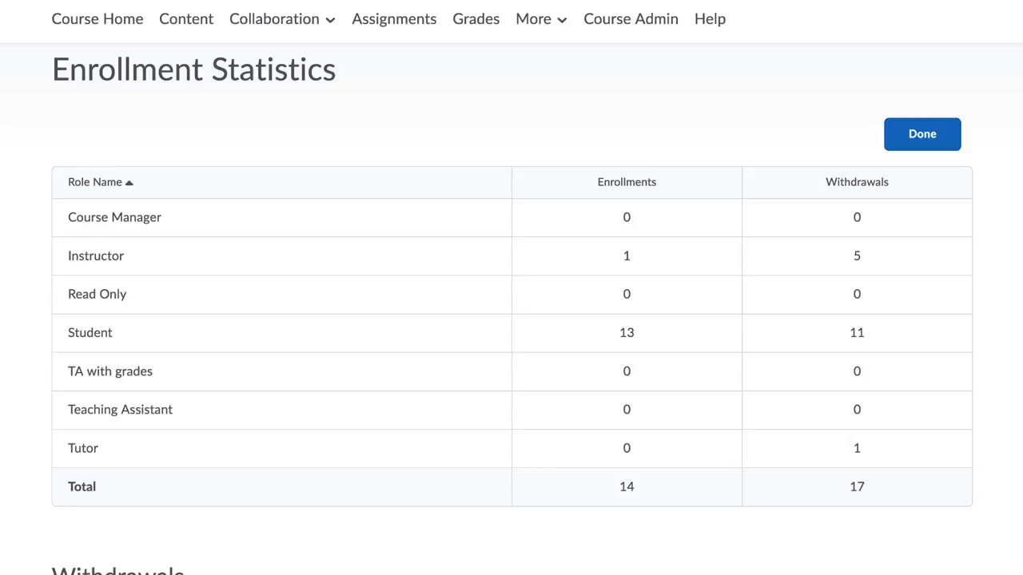
- Review the Withdrawals table and select all withdrawn students
scroll("down", 3)
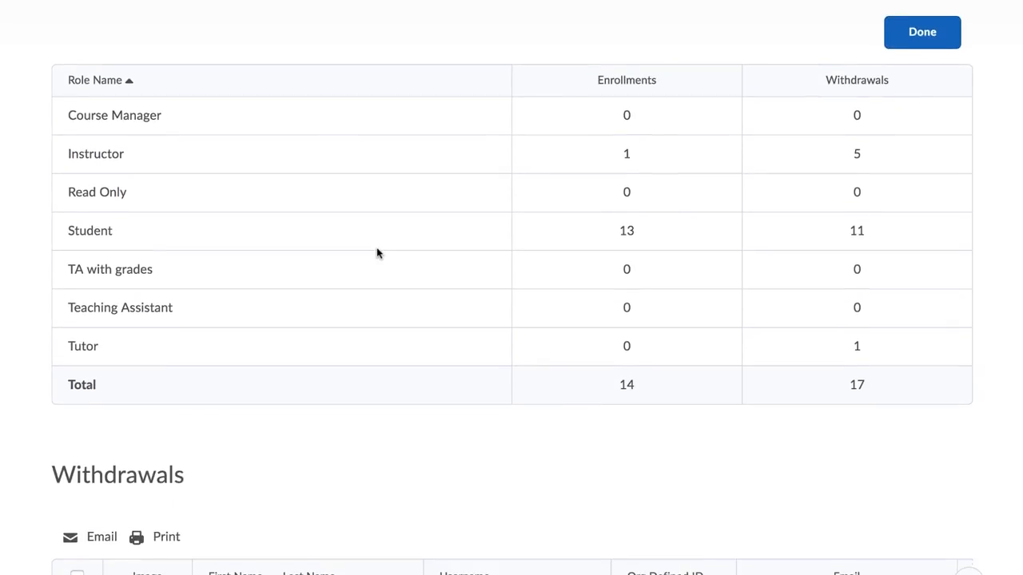
scroll("down", 3)
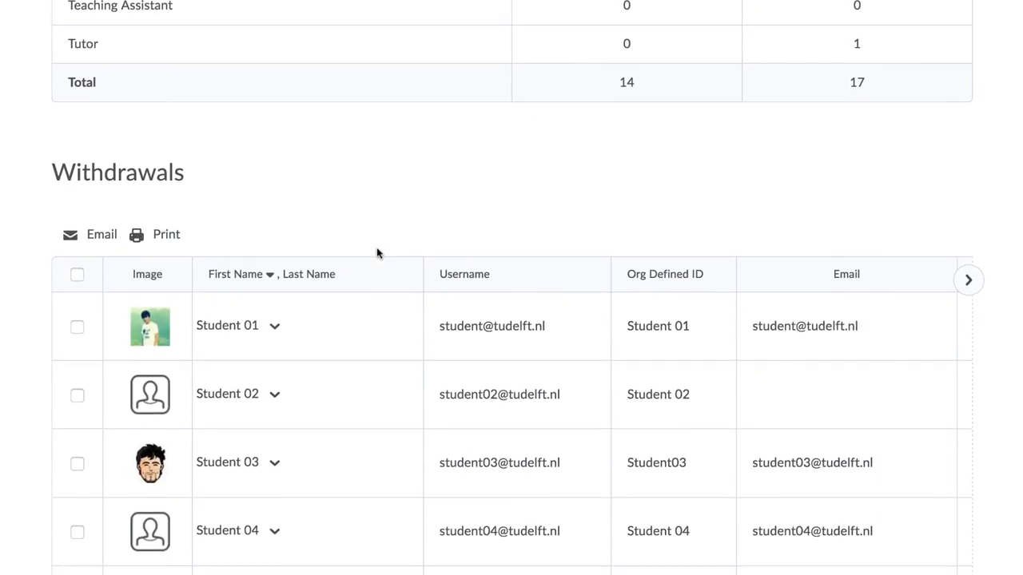
left_click(77, 274)
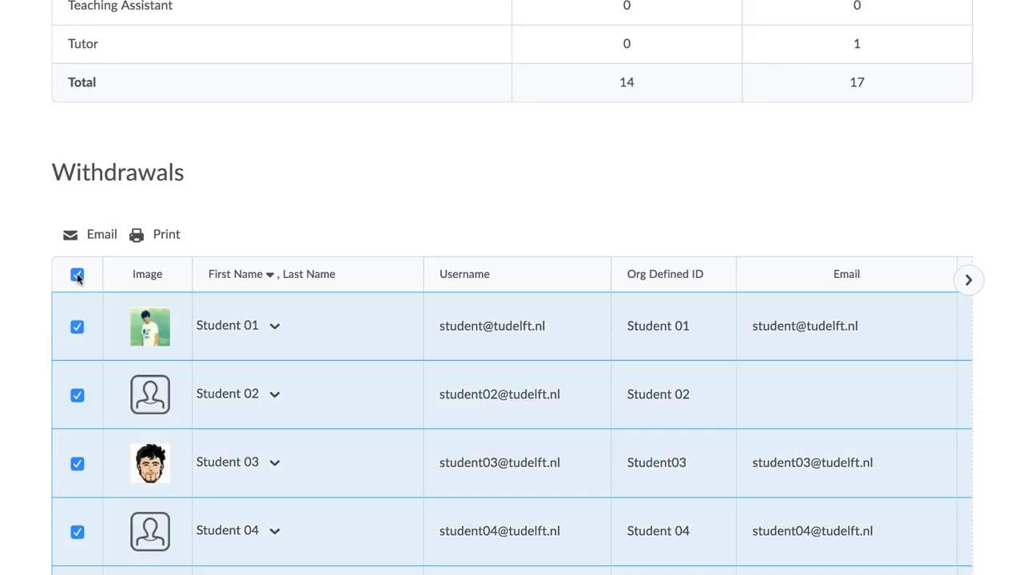
left_click(77, 275)
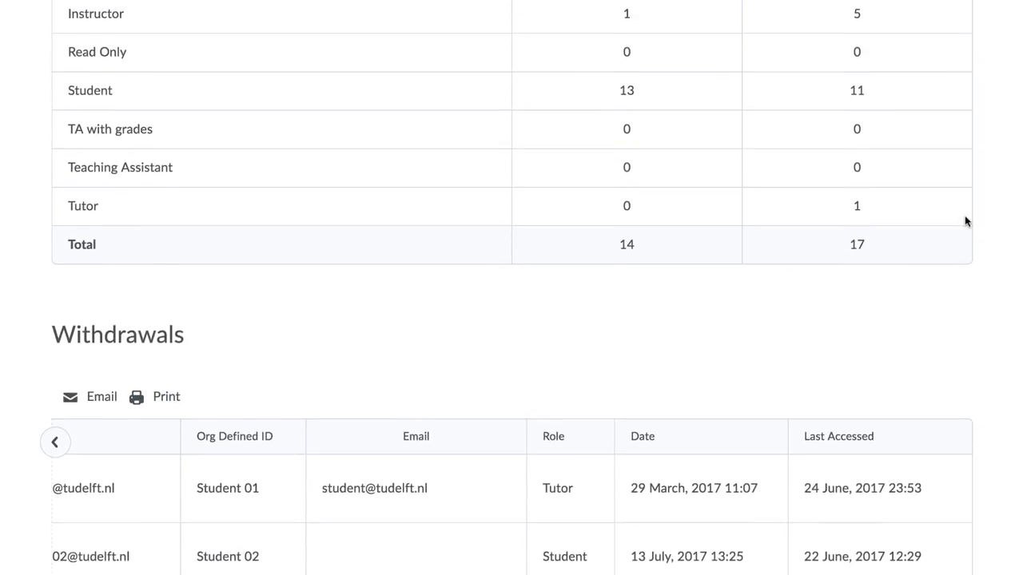
scroll("up", 3)
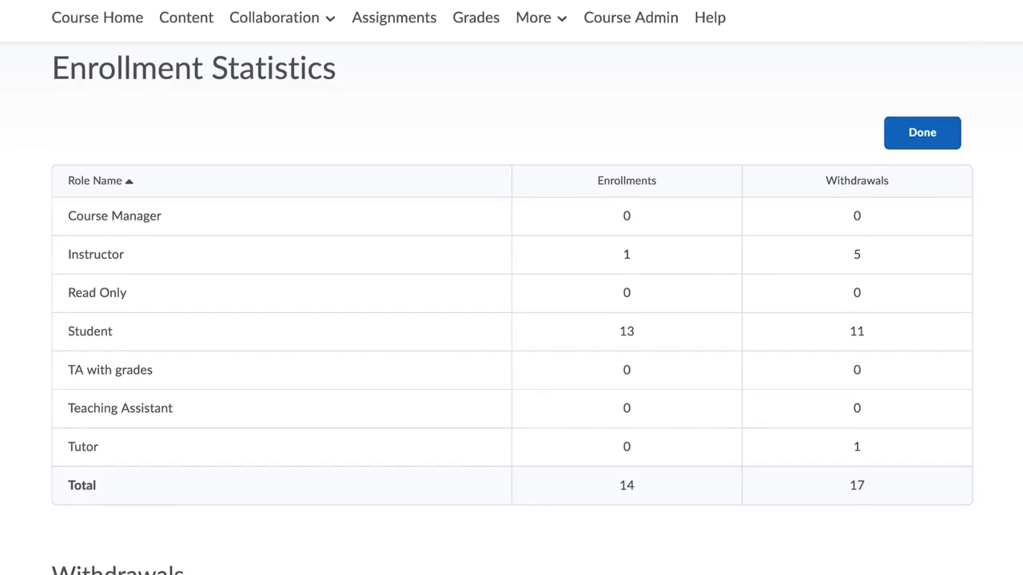
- Leave the statistics and bring up the Enter Grades gradebook page
left_click(920, 131)
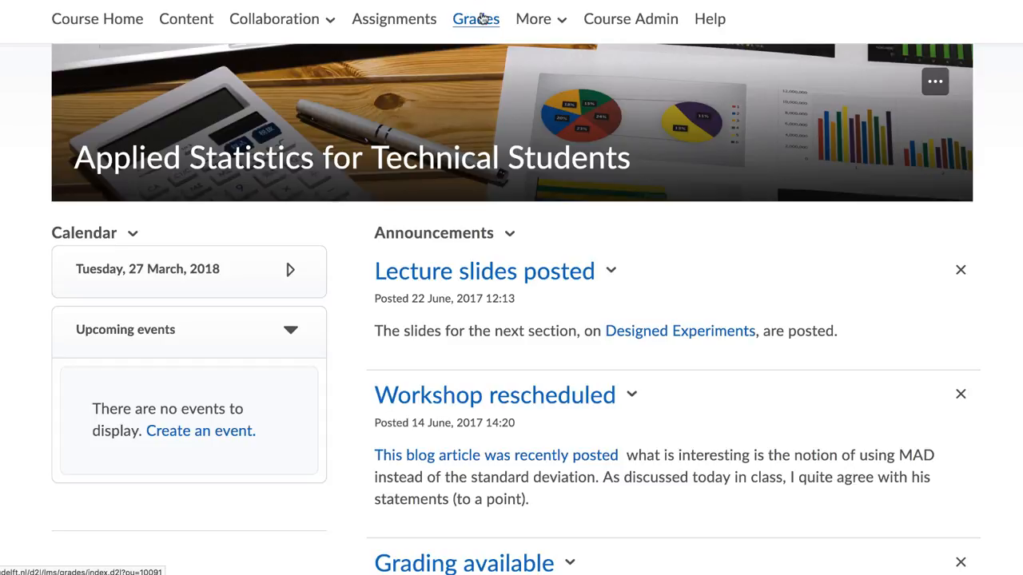
left_click(476, 19)
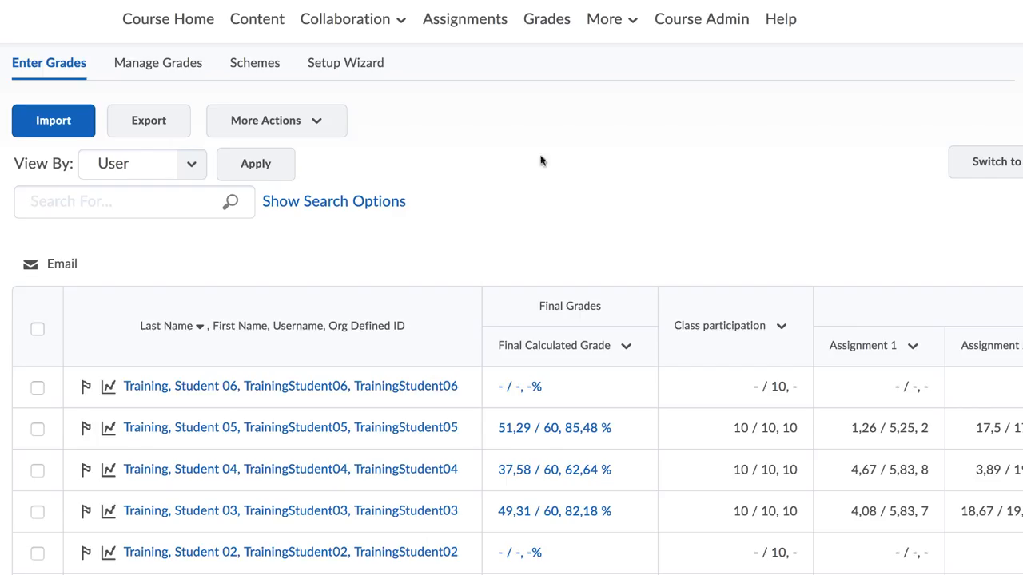
mouse_move(479, 208)
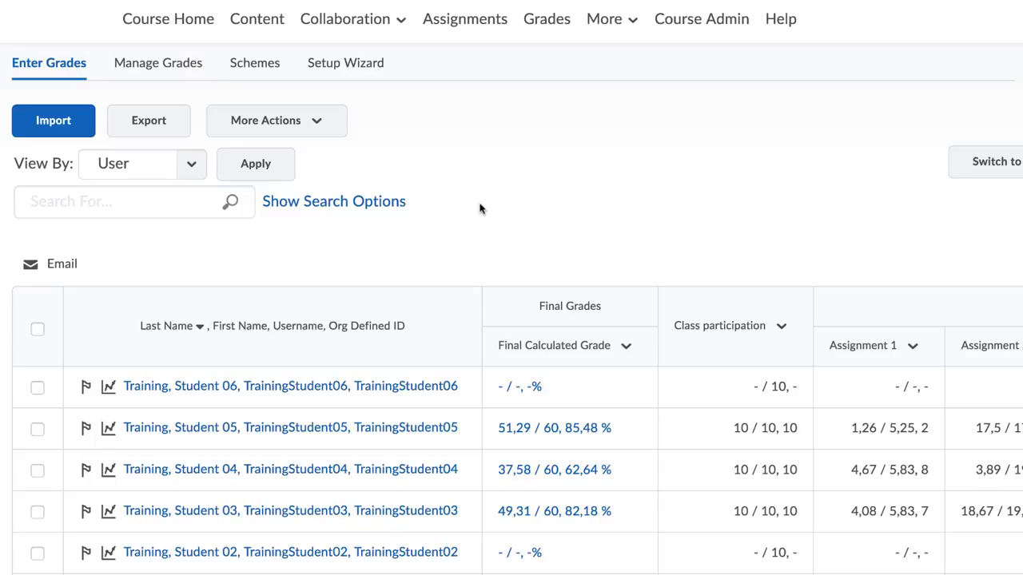
mouse_move(242, 249)
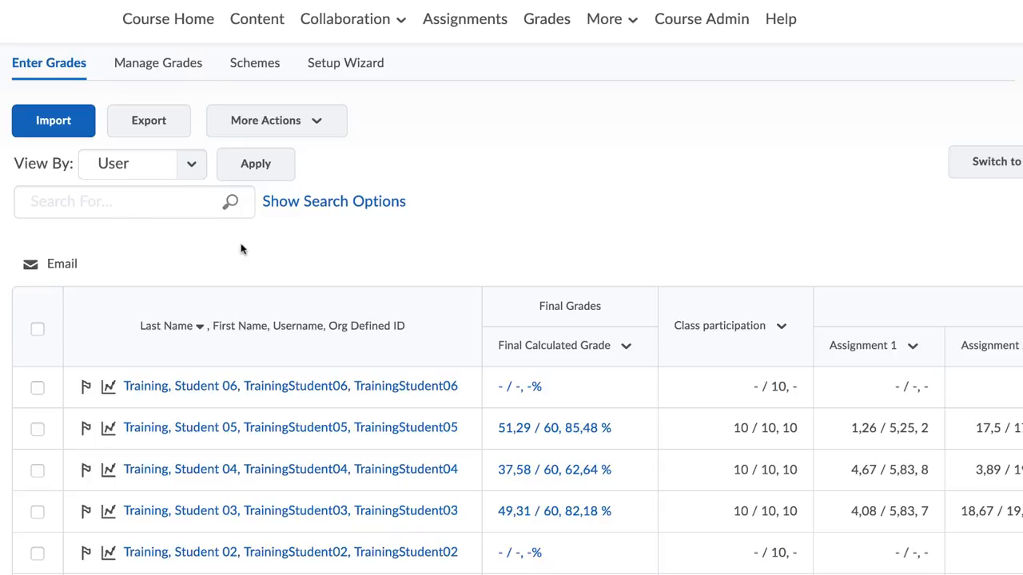
left_click(147, 120)
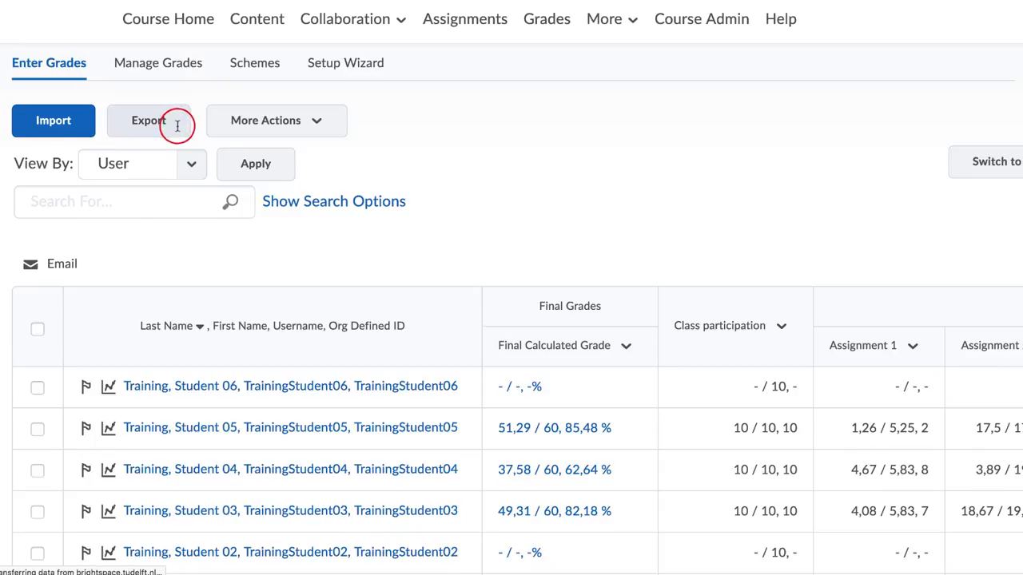
- Export all grades to Excel with Username as the key field
left_click(147, 120)
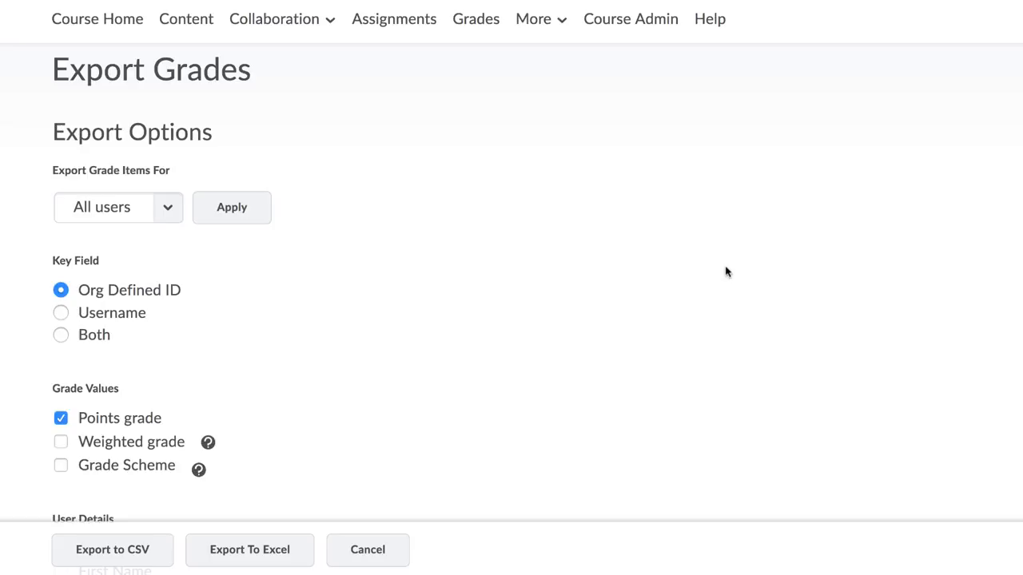
left_click(60, 311)
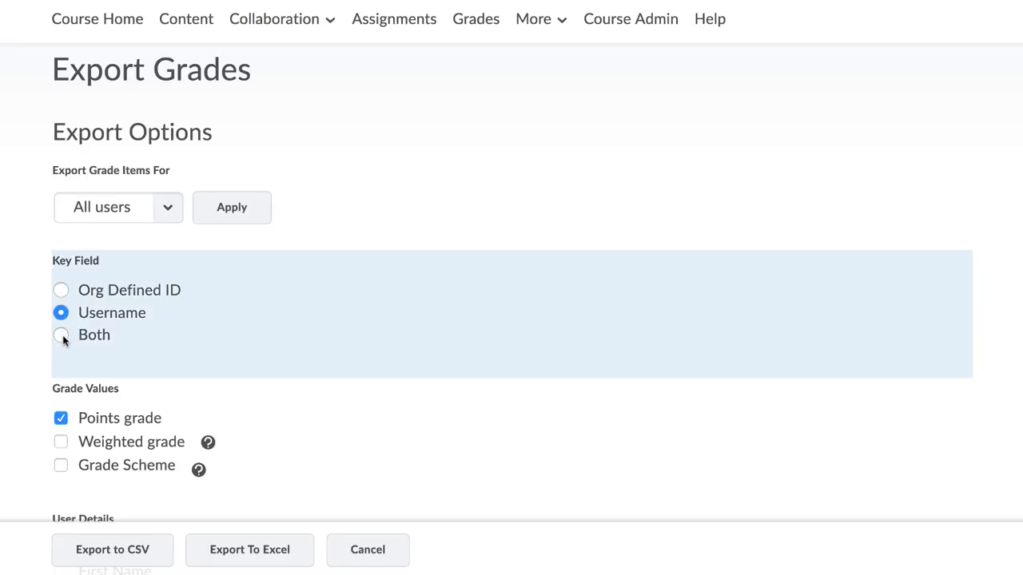
mouse_move(70, 360)
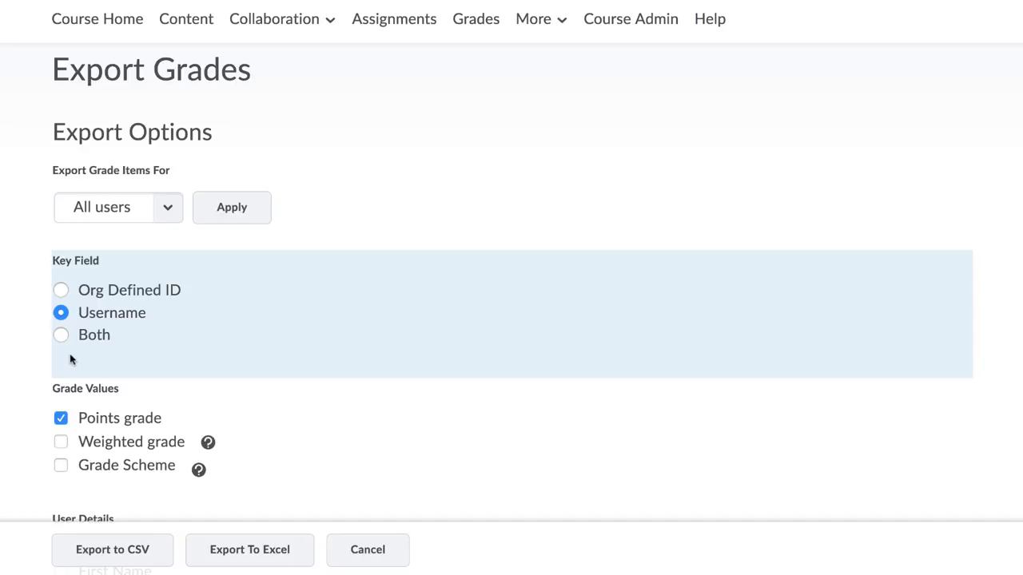
scroll("down", 3)
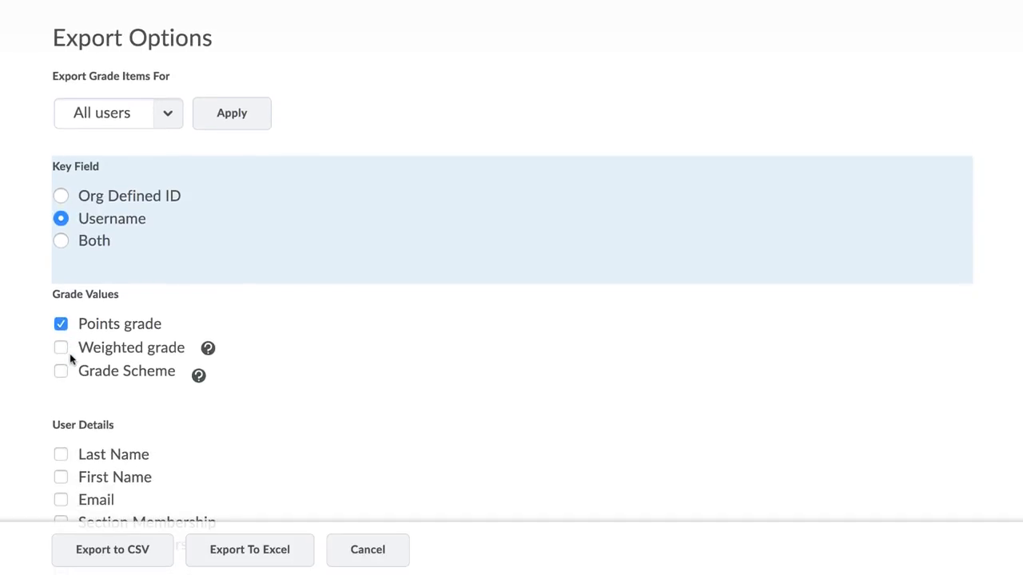
scroll("down", 3)
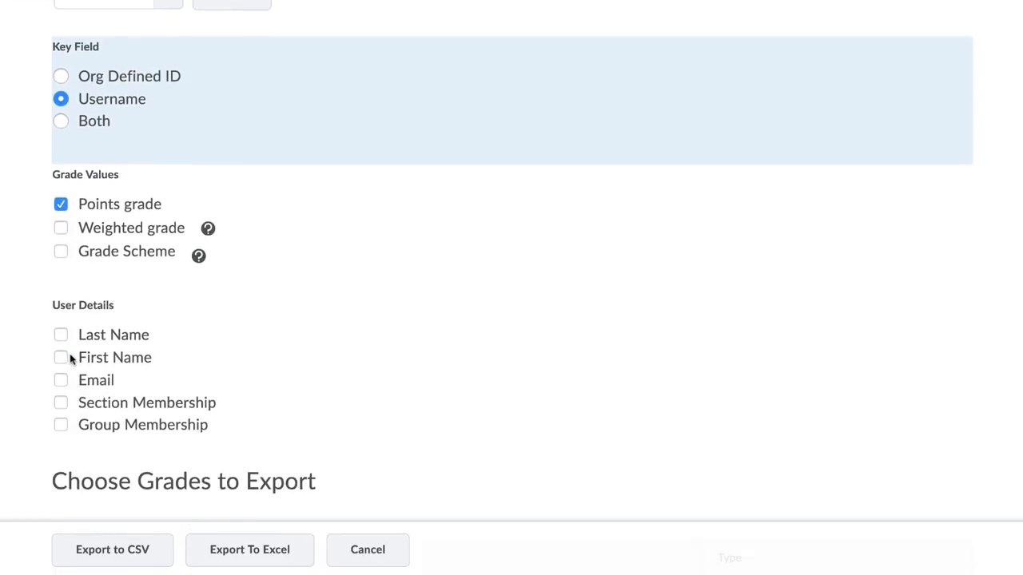
scroll("down", 3)
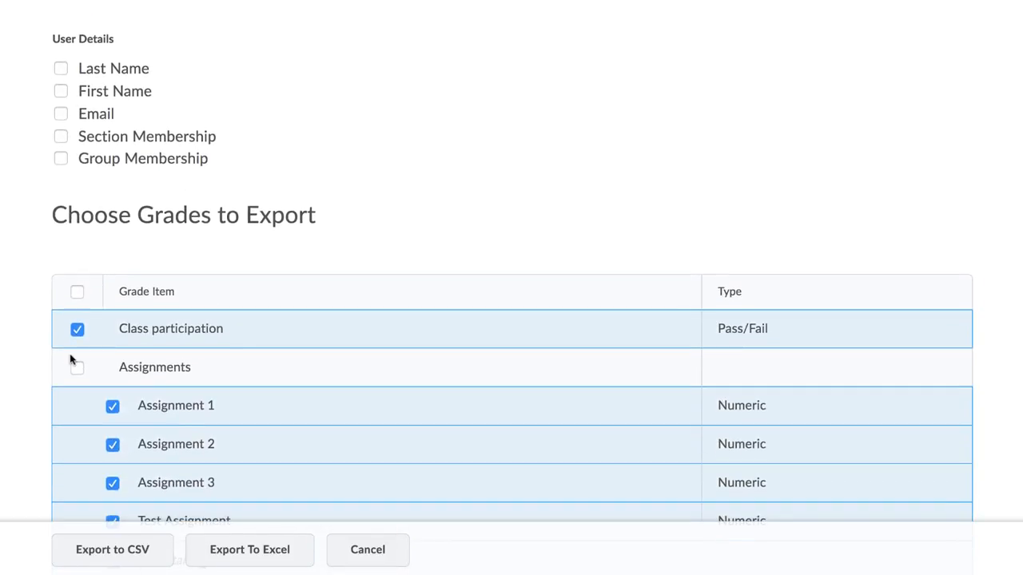
scroll("down", 3)
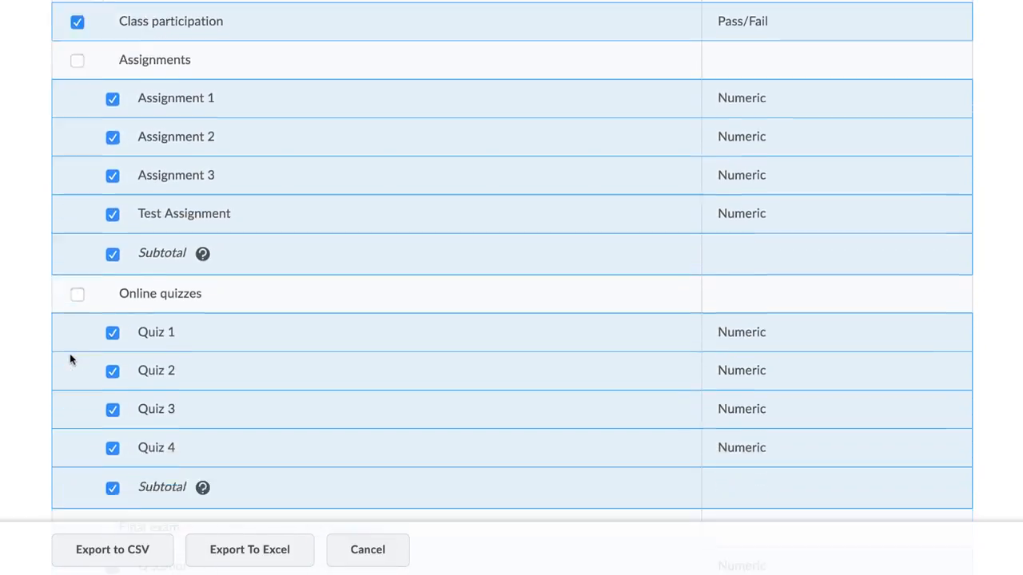
scroll("down", 3)
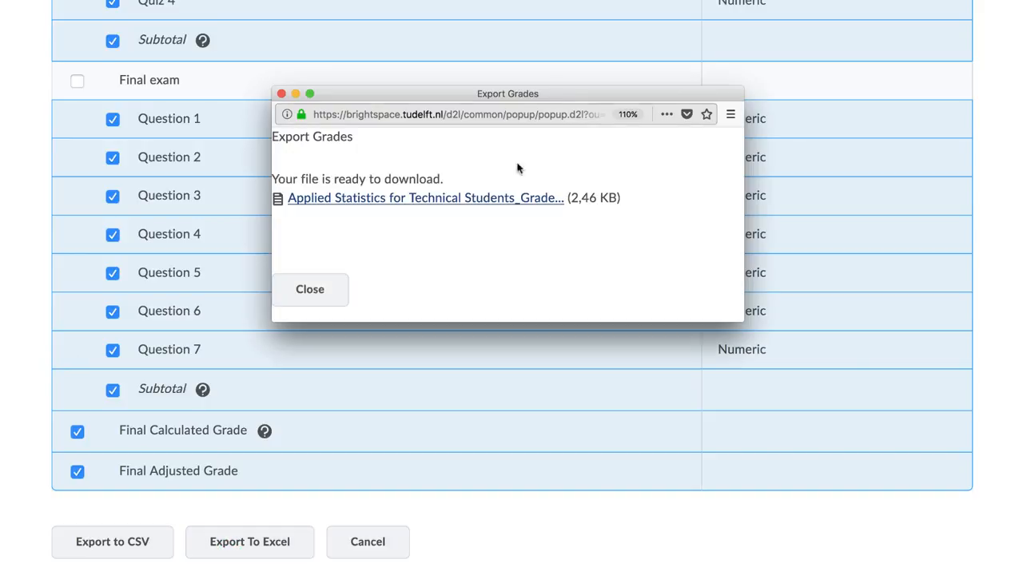
mouse_move(408, 201)
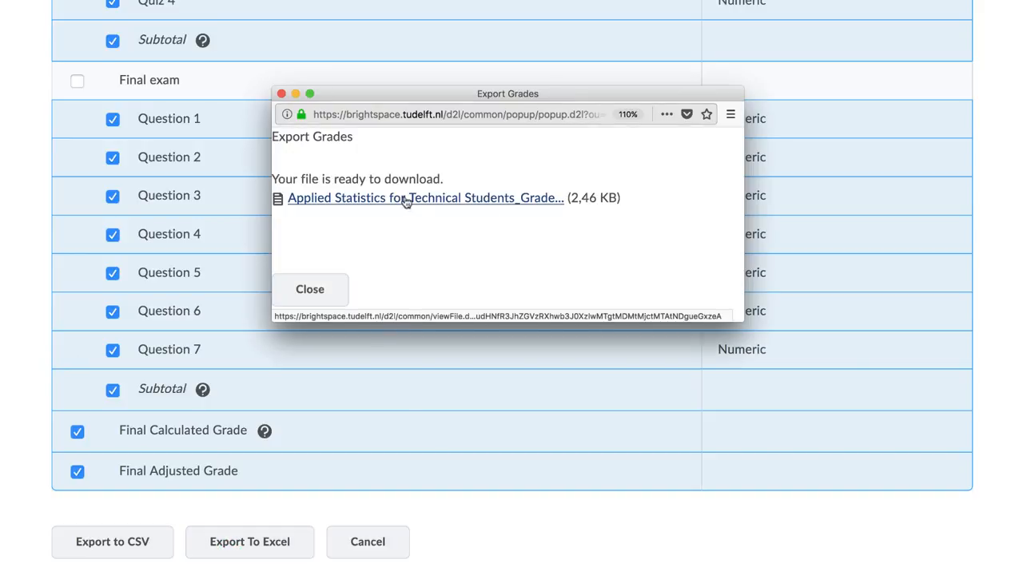
- Download the exported Excel grades file and confirm saving it
left_click(425, 198)
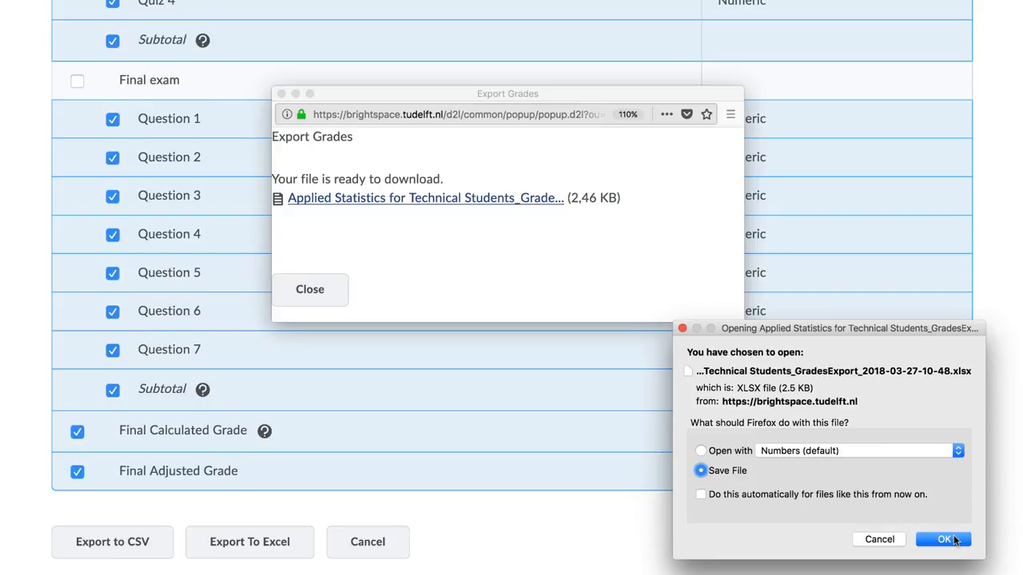
left_click(943, 540)
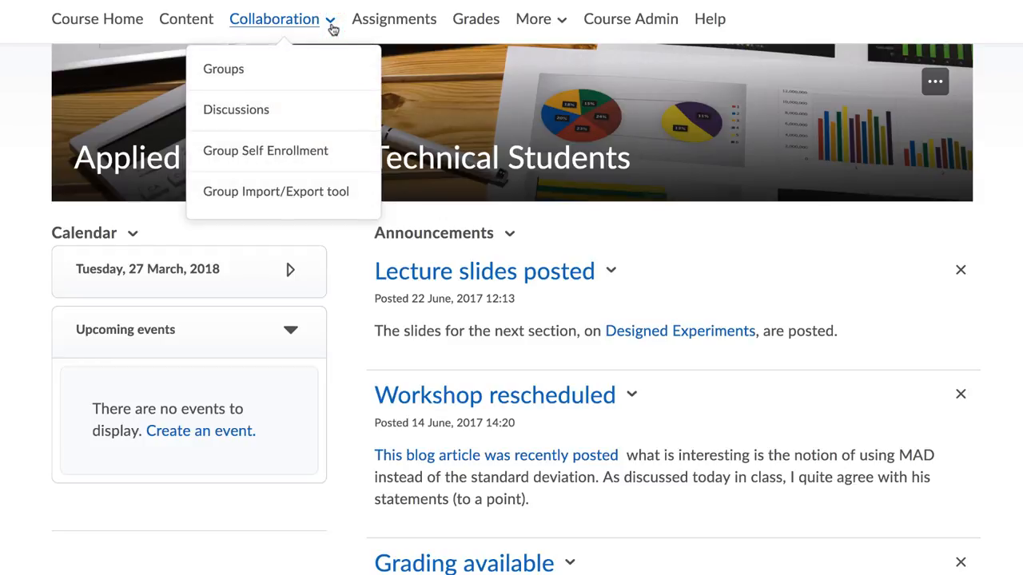
mouse_move(275, 192)
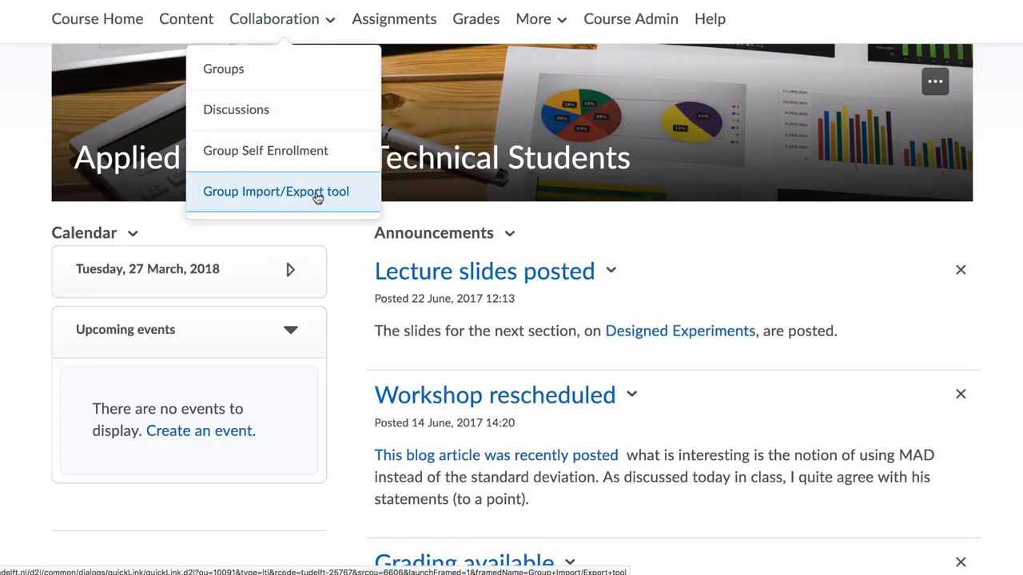
- Download the classlist CSV from the Group Import/Export tool and confirm saving it
left_click(275, 192)
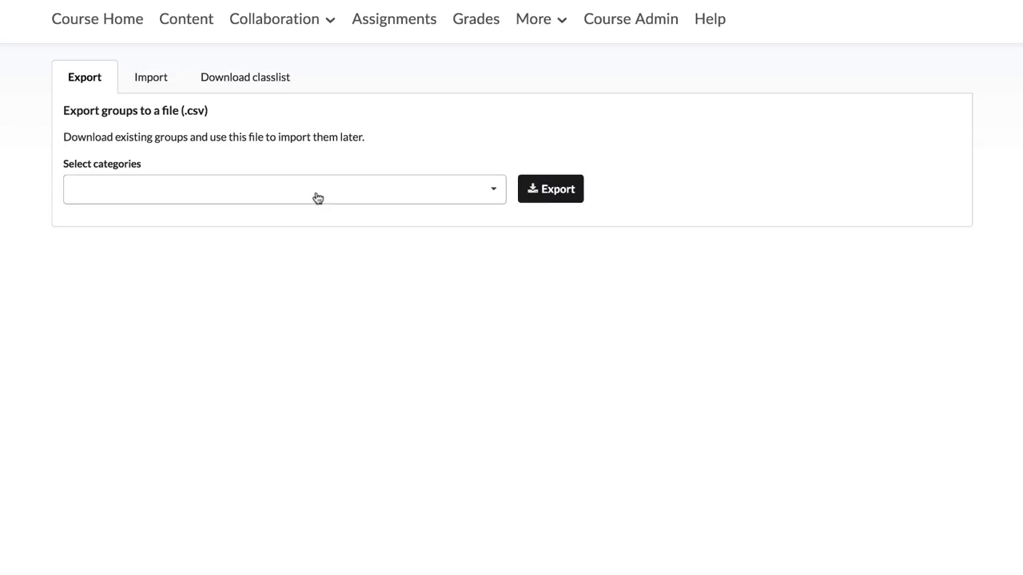
left_click(246, 76)
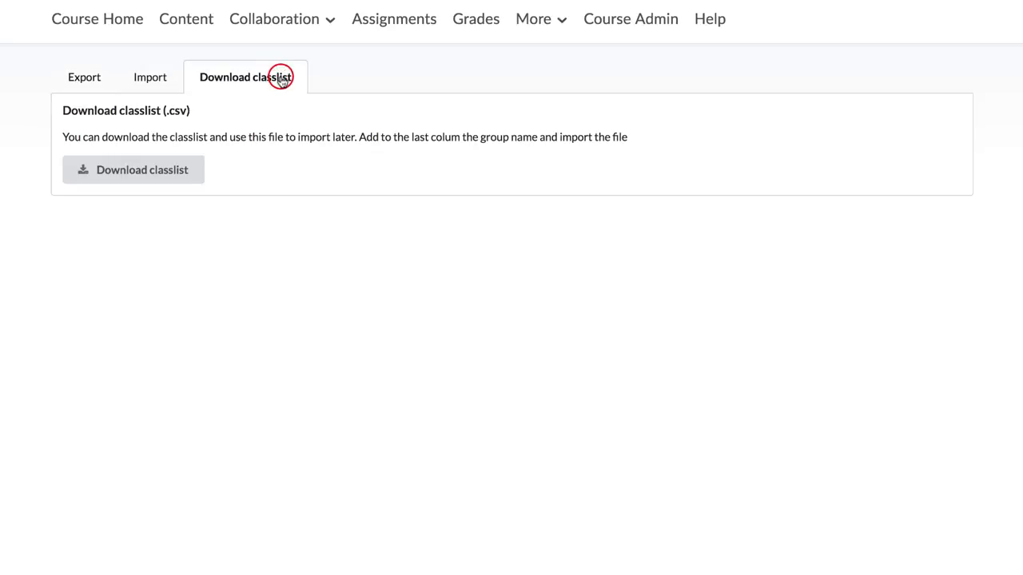
left_click(132, 169)
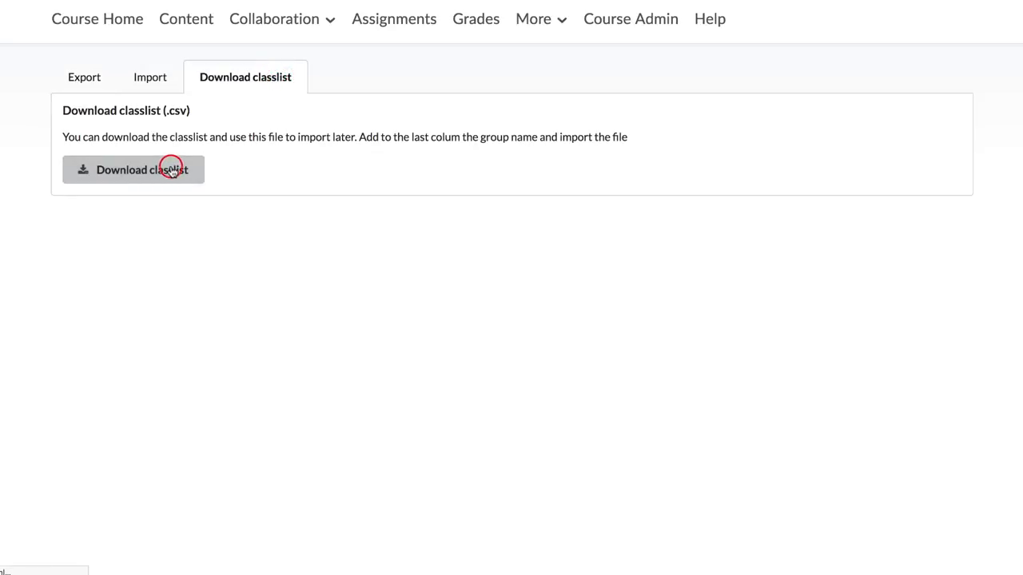
left_click(132, 169)
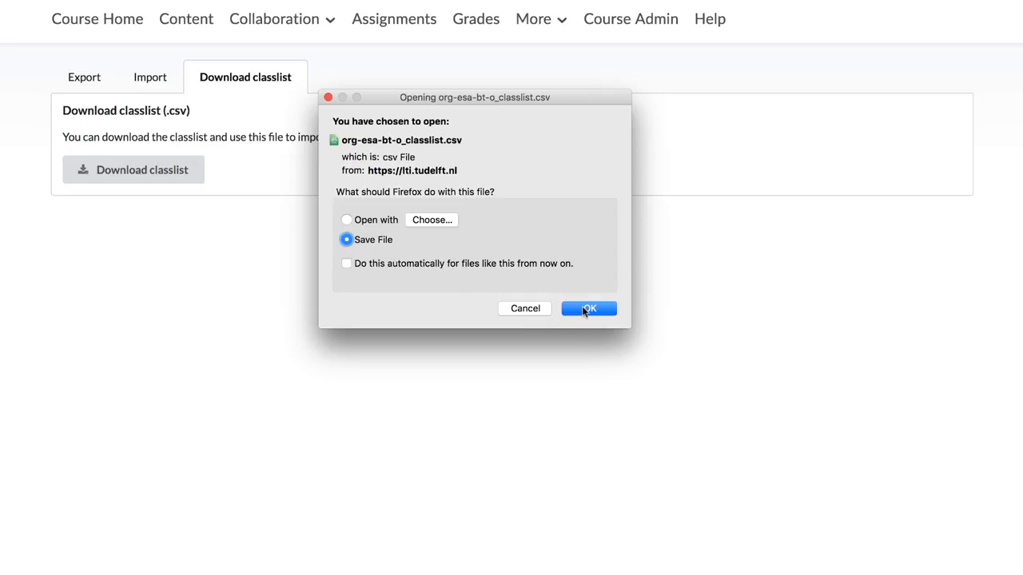
left_click(588, 309)
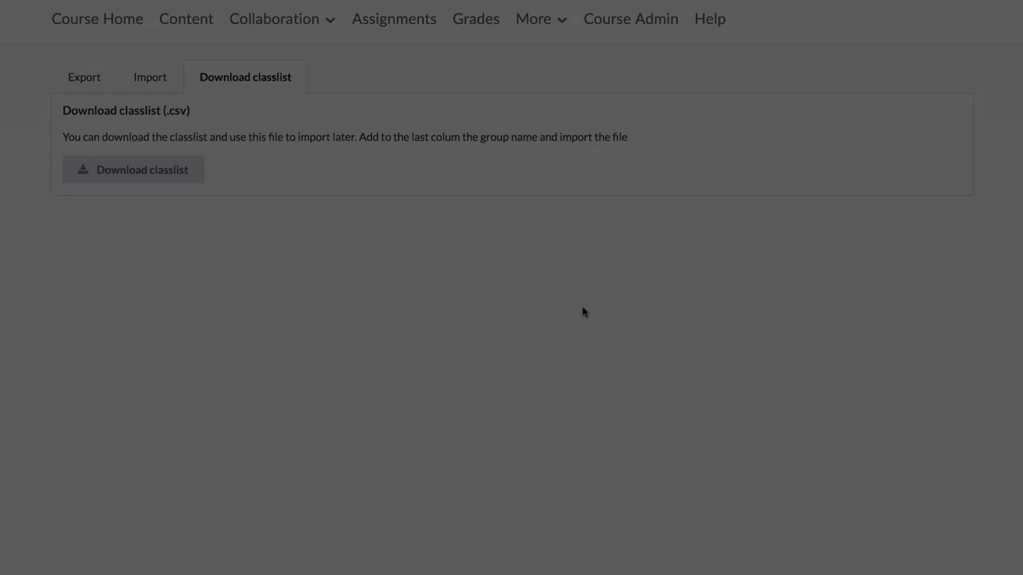